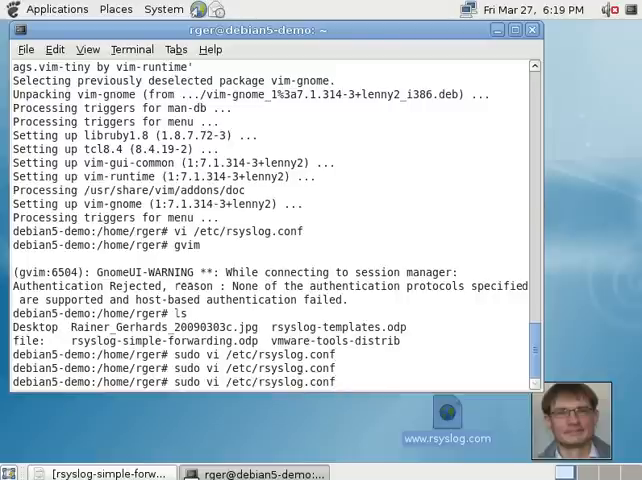
- Open /etc/rsyslog.conf in vim with root rights via sudo vi
key(Return)
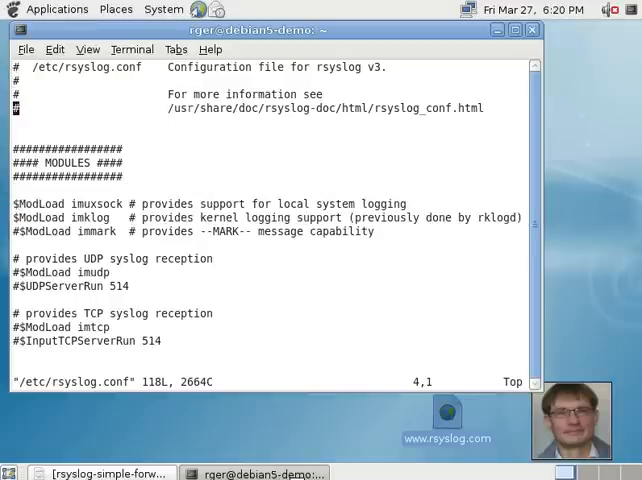
- Scroll through rsyslog.conf down to its end at line 115
scroll(down, 3)
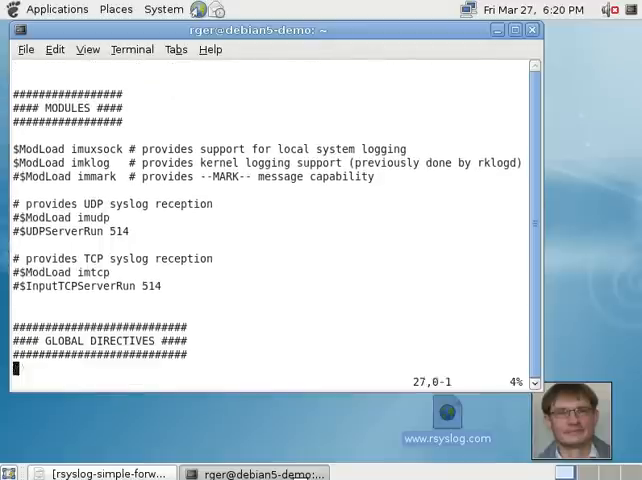
scroll(down, 3)
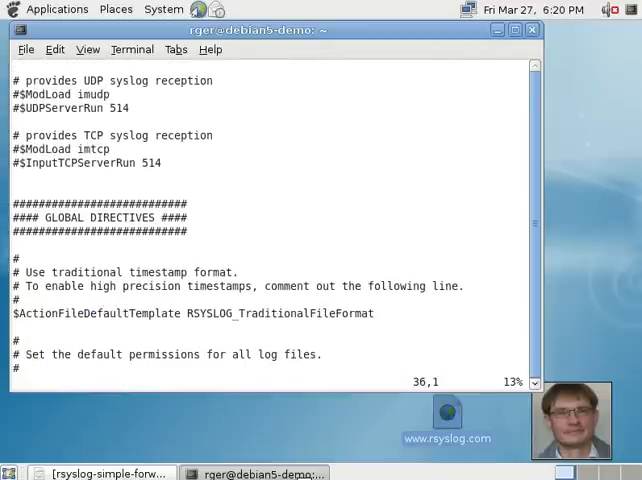
scroll(down, 3)
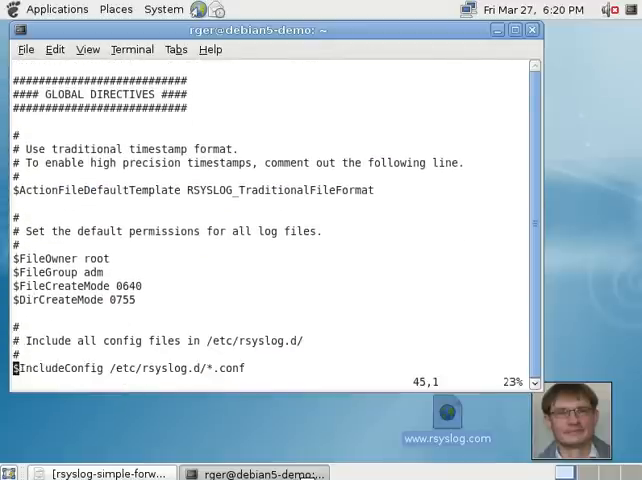
scroll(down, 3)
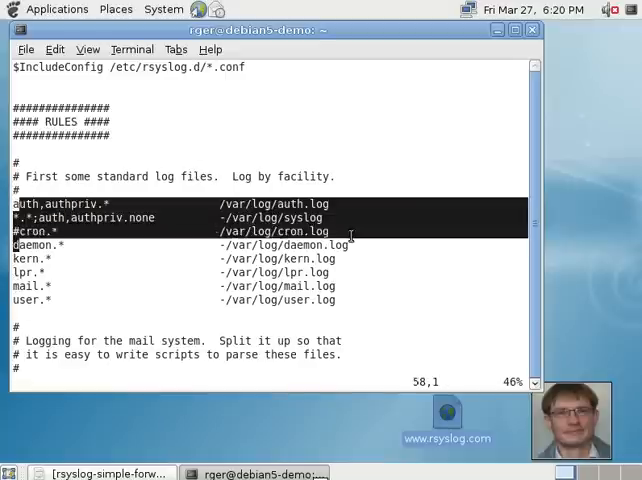
scroll(down, 3)
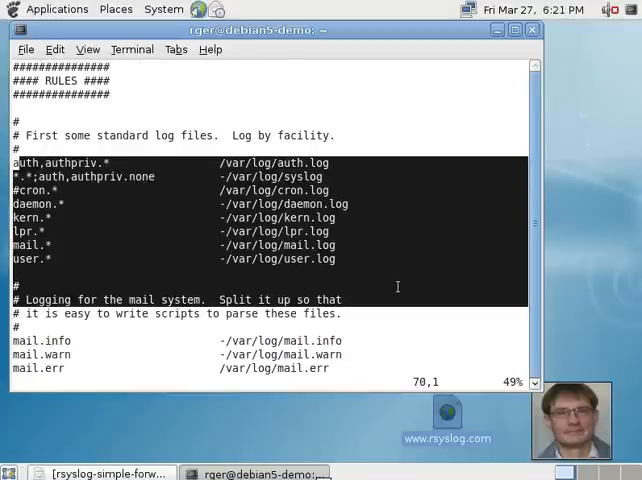
scroll(down, 3)
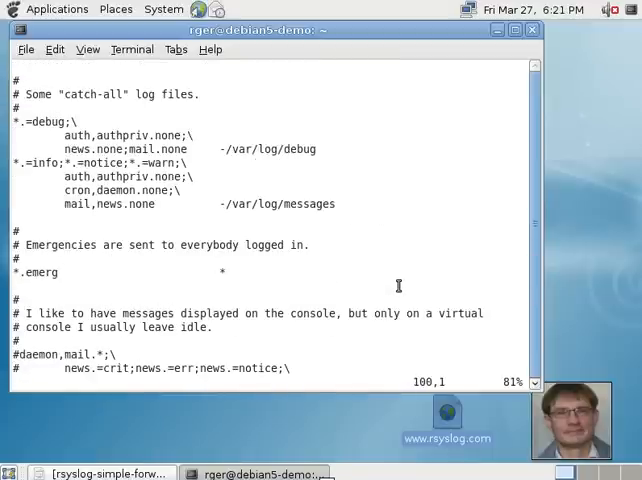
scroll(down, 3)
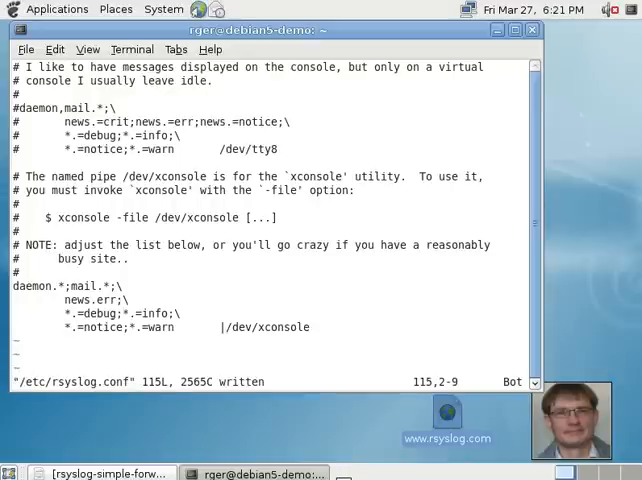
key(i)
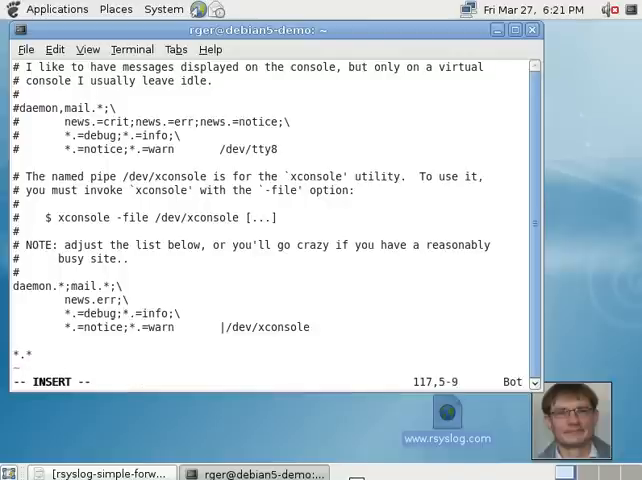
text(@server.examp)
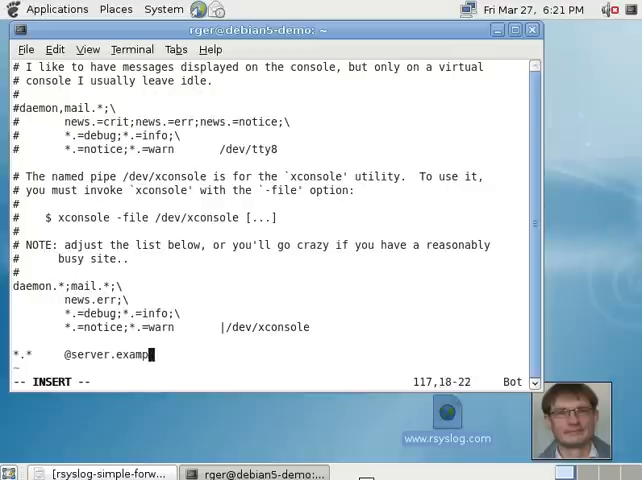
text(le.net)
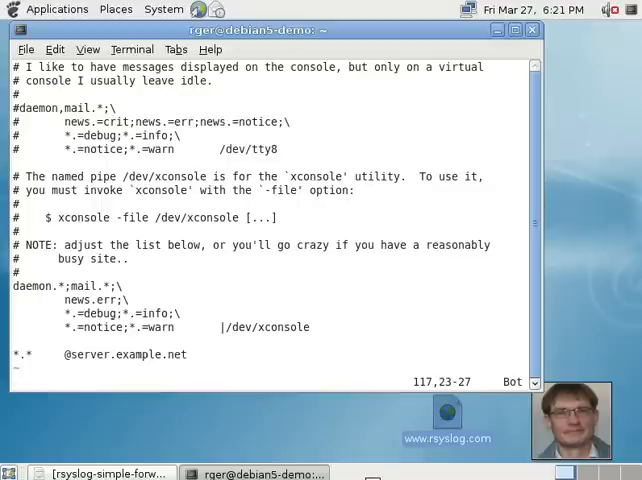
text(#udp for)
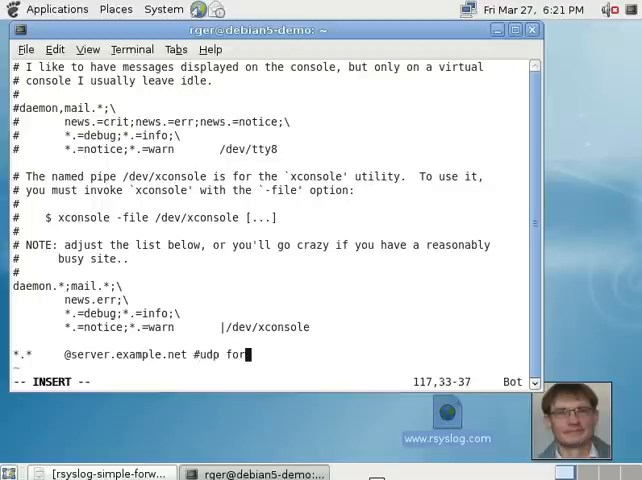
text(warding)
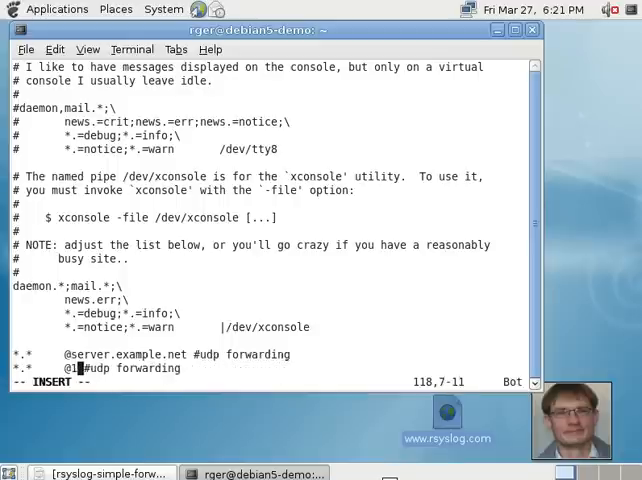
text(72.16.0.1)
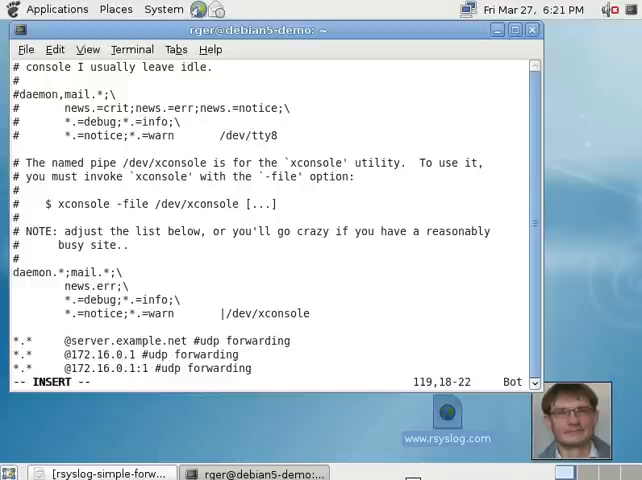
text(514)
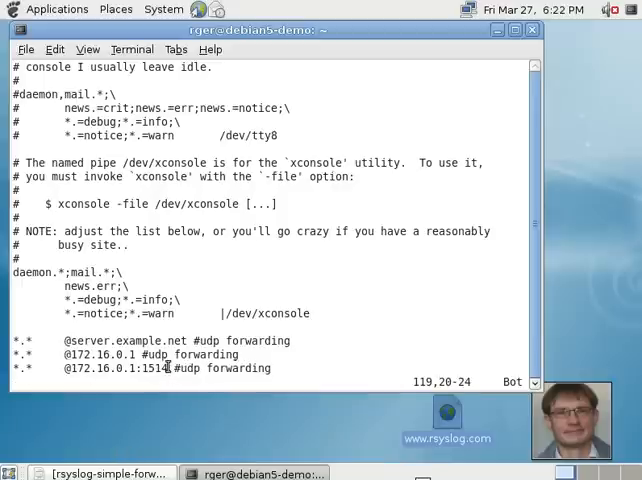
double_click(148, 368)
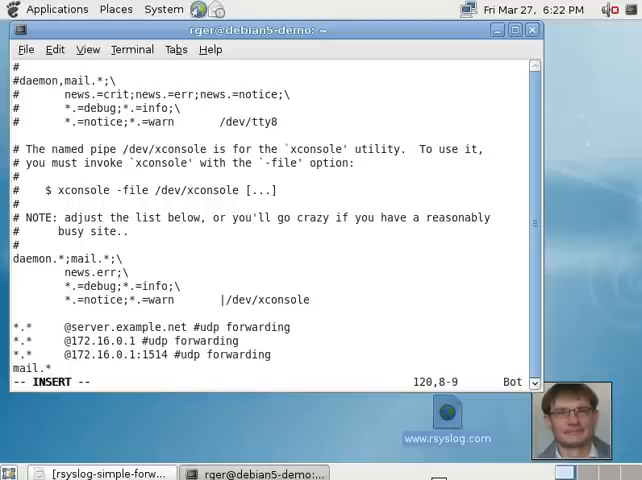
text(@serv)
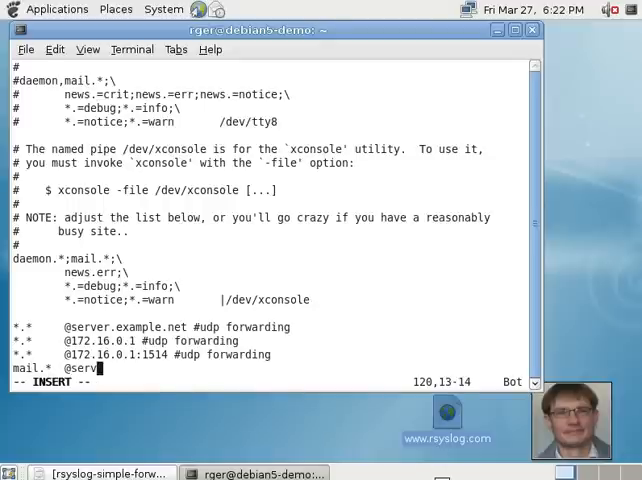
text(er.example.net)
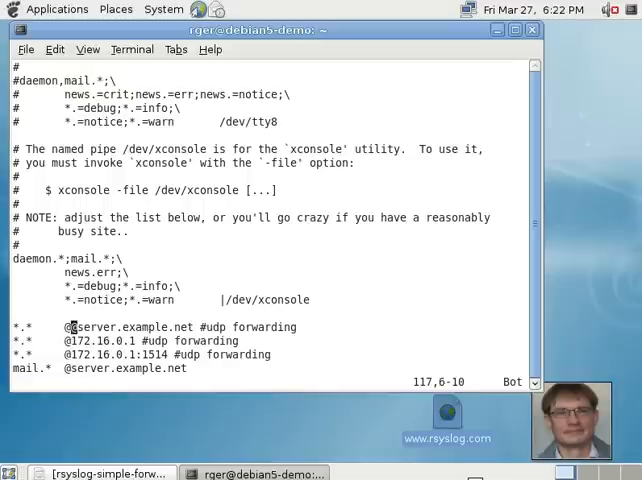
- Make the server.example.net rule TCP with '@@' and a #tcp comment, overwriting the next comment
text(@)
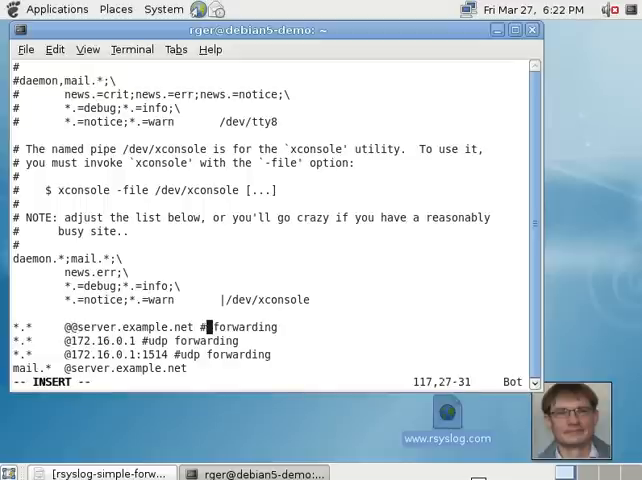
text(tcp)
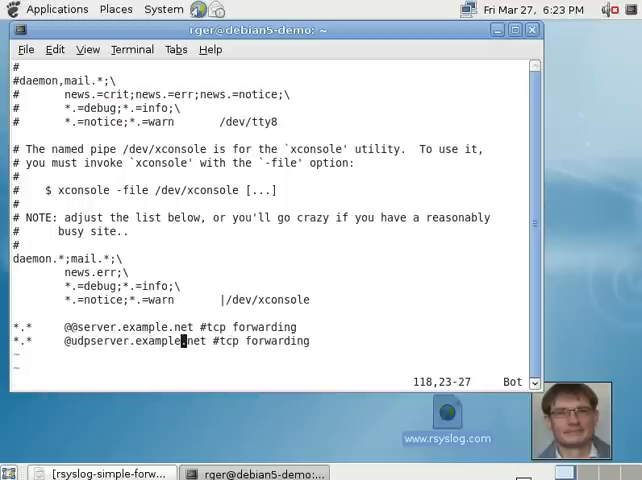
key(R)
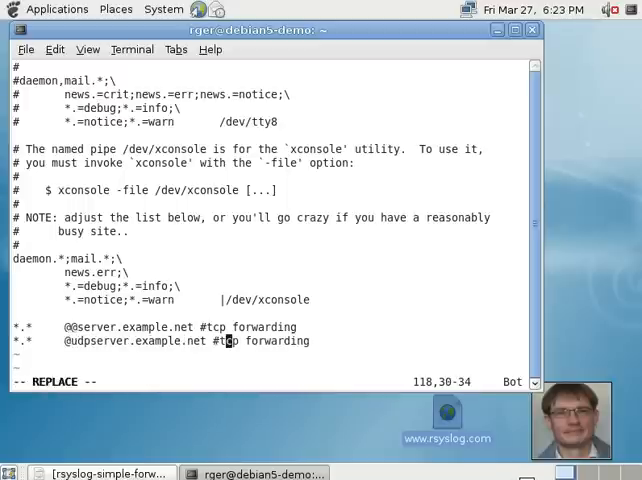